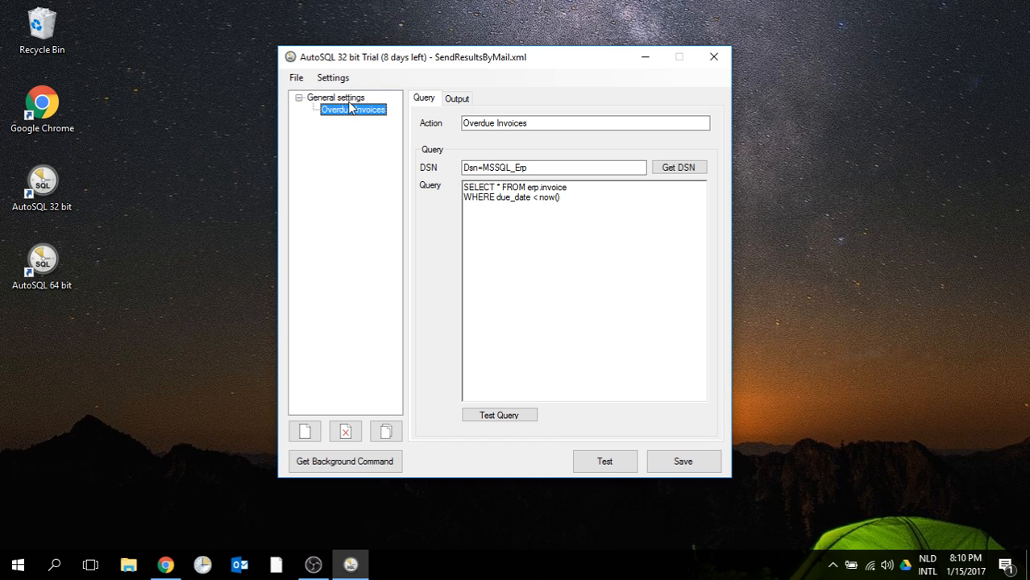
# Review the Overdue Invoices action's query and preview its results.
pyautogui.click(335, 96)
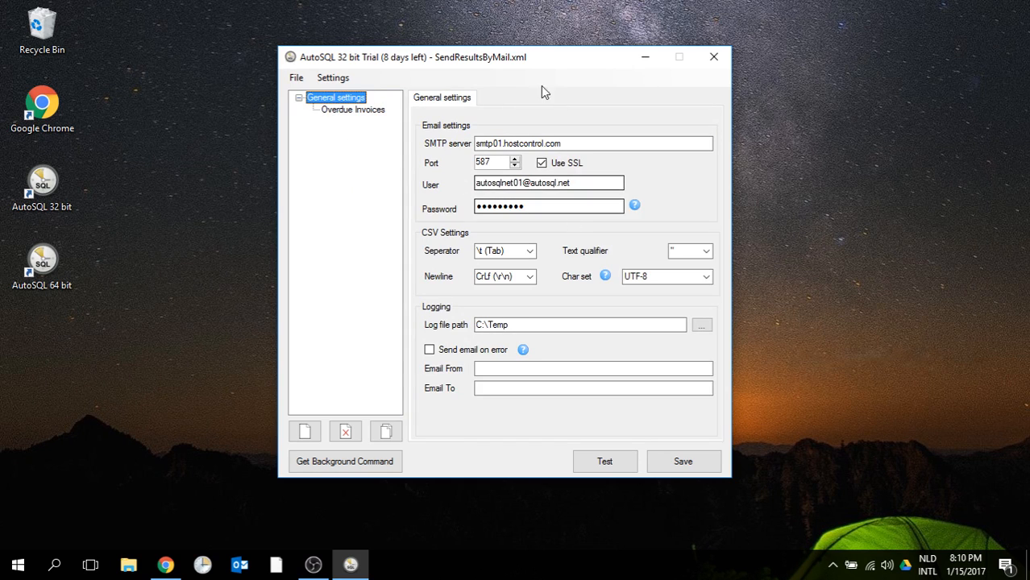
pyautogui.click(353, 109)
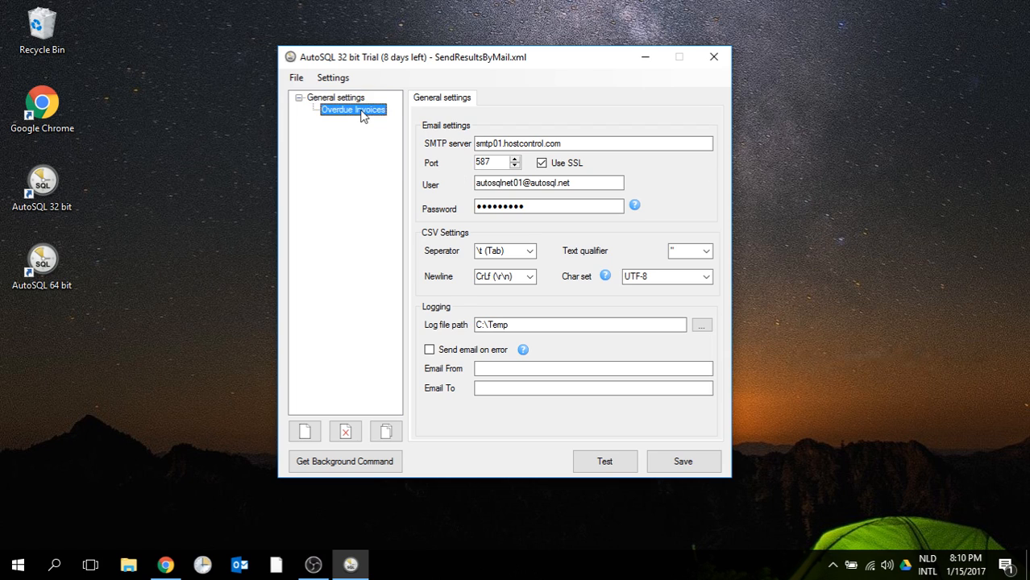
pyautogui.click(352, 109)
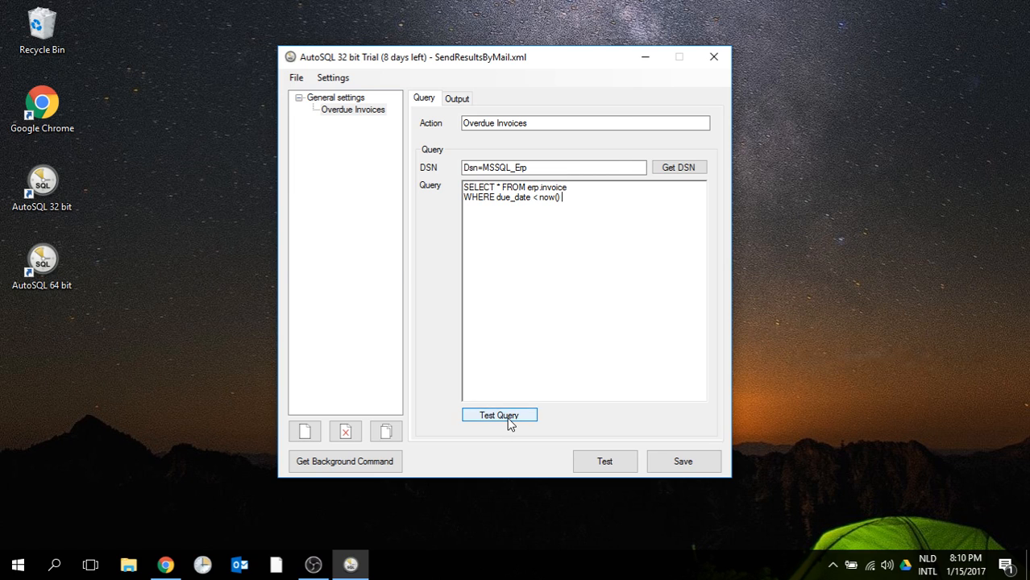
pyautogui.click(498, 415)
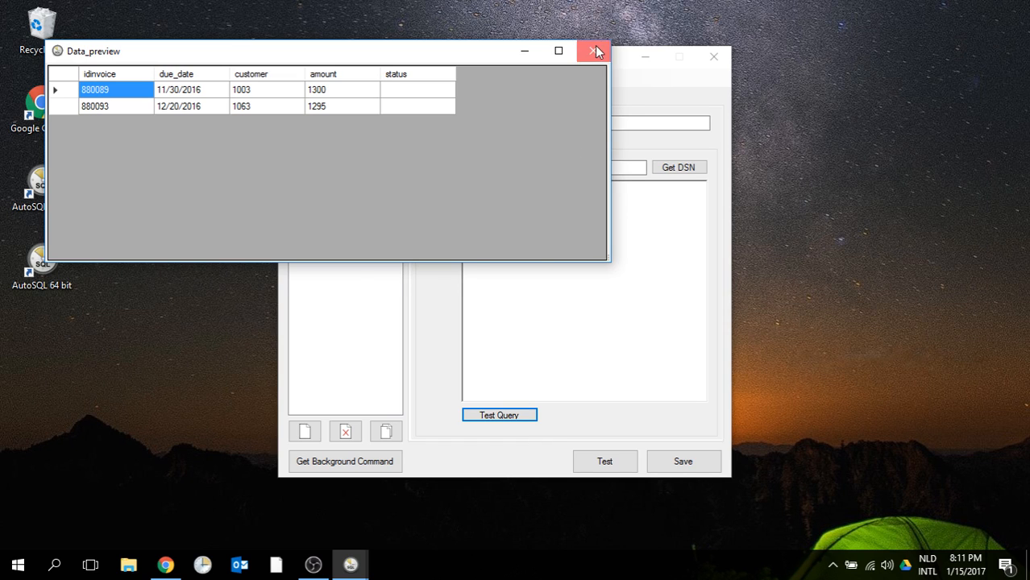
pyautogui.click(593, 51)
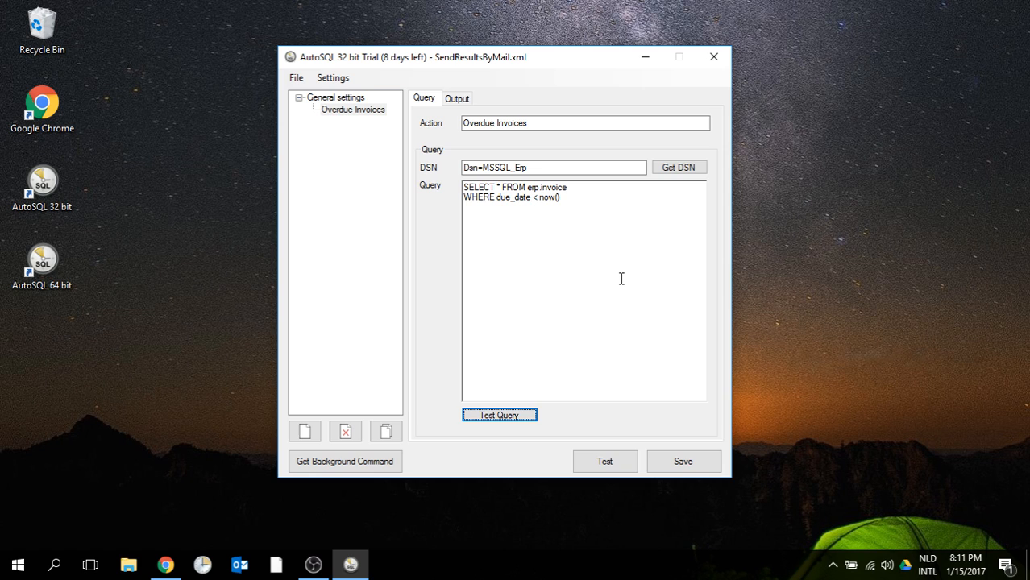
pyautogui.moveTo(439, 177)
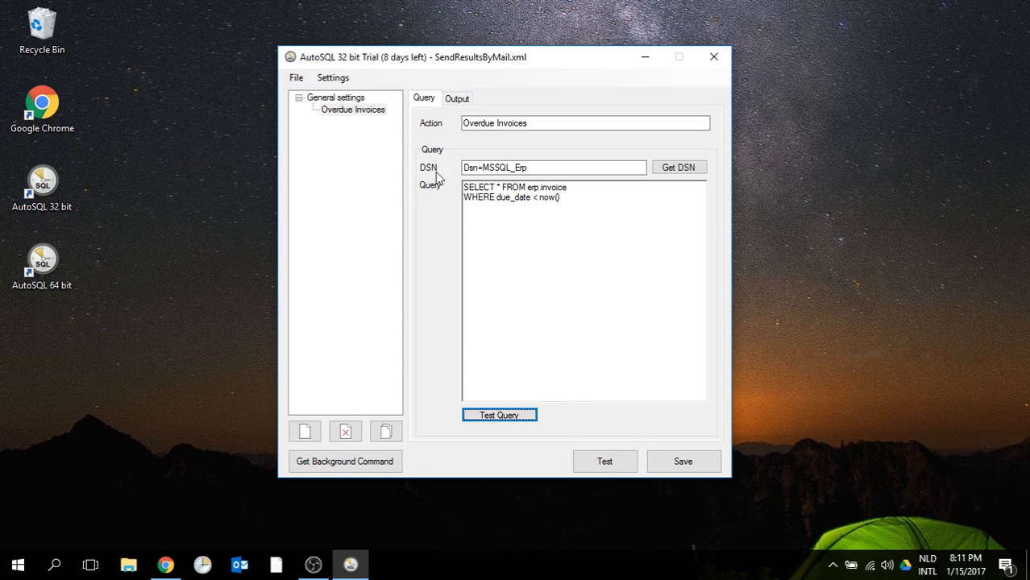
# Enable emailing of results only when the query returns more than 0 rows.
pyautogui.click(457, 98)
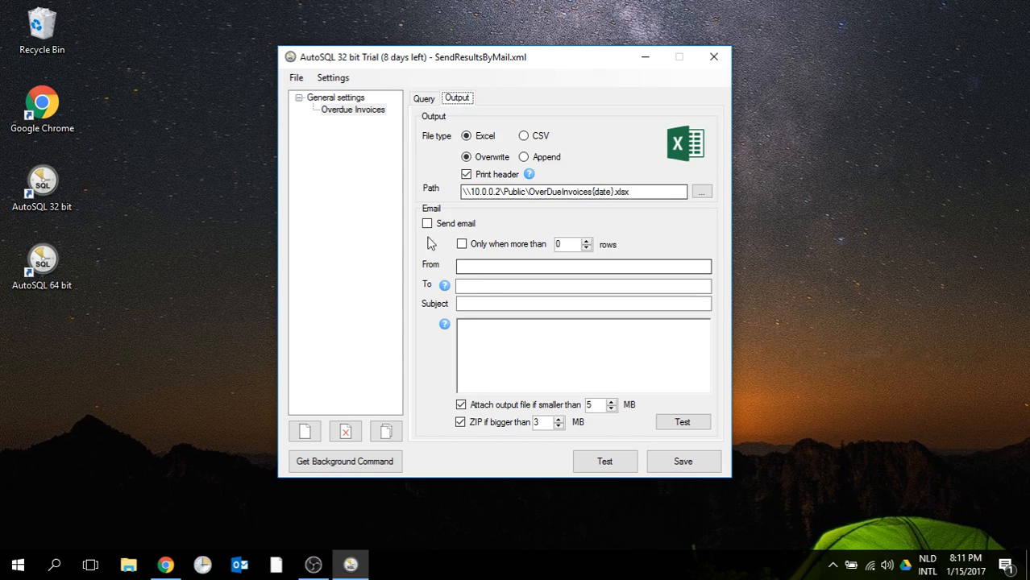
pyautogui.moveTo(470, 208)
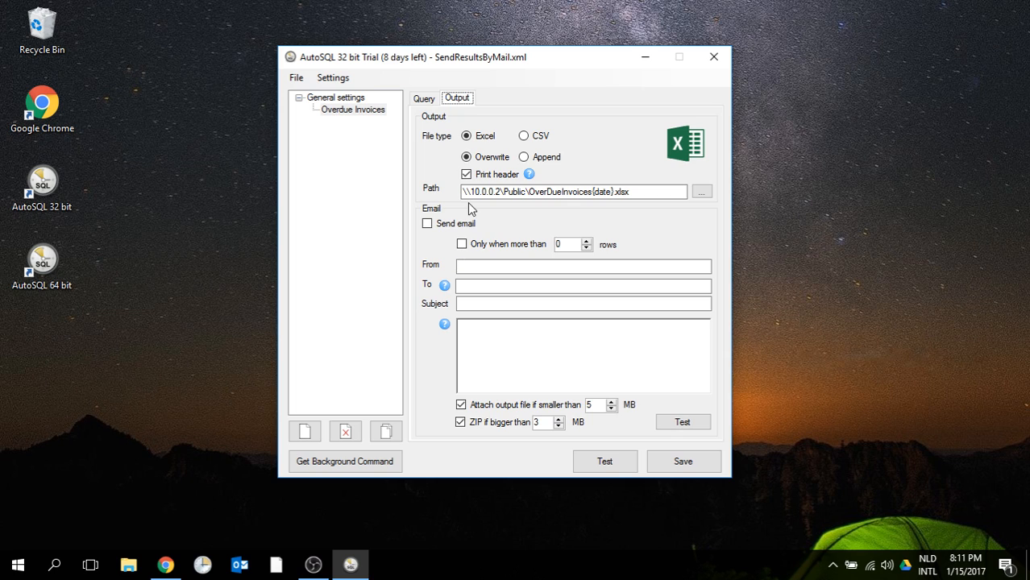
pyautogui.moveTo(453, 143)
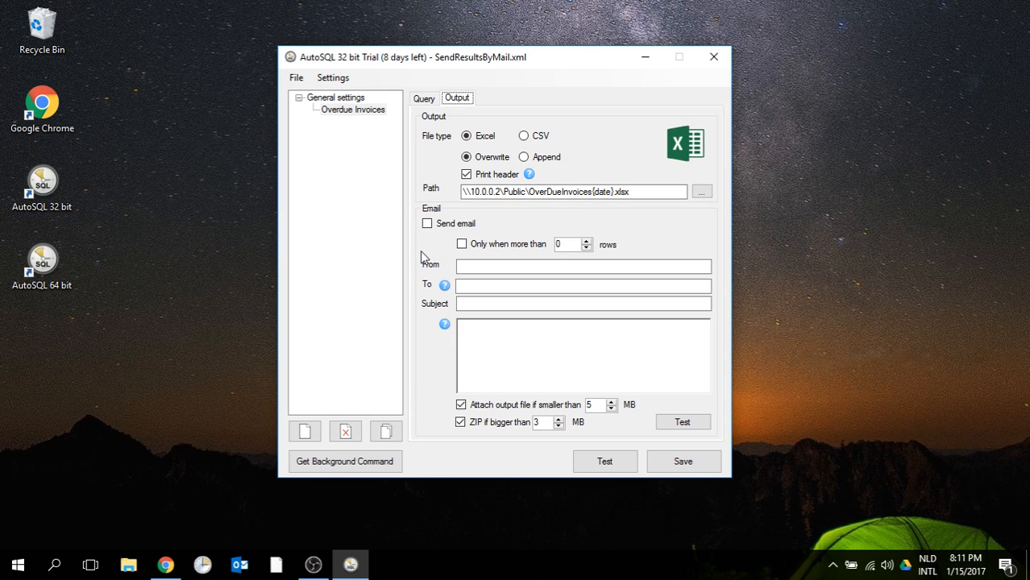
pyautogui.click(427, 223)
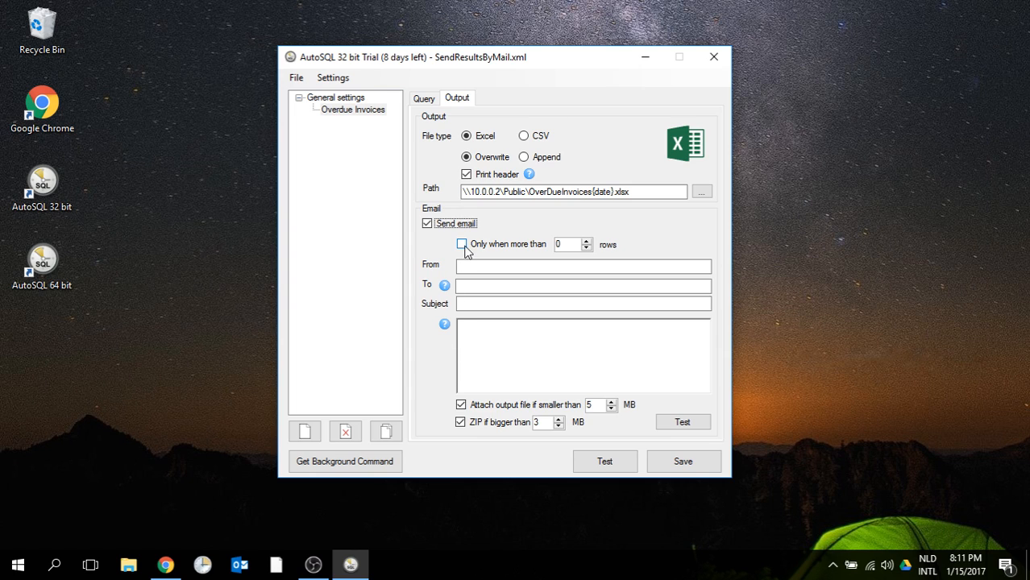
pyautogui.click(462, 244)
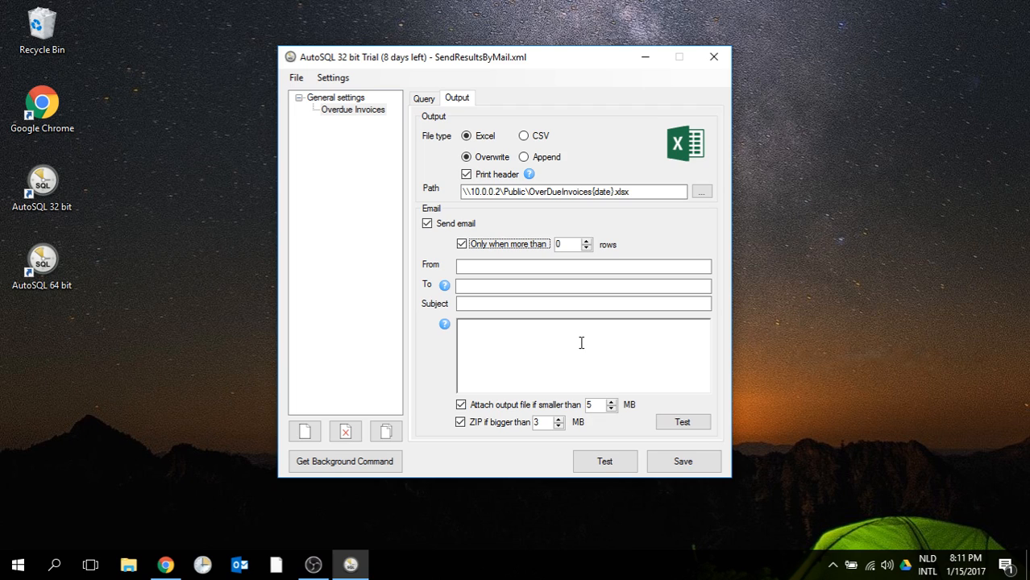
pyautogui.click(582, 266)
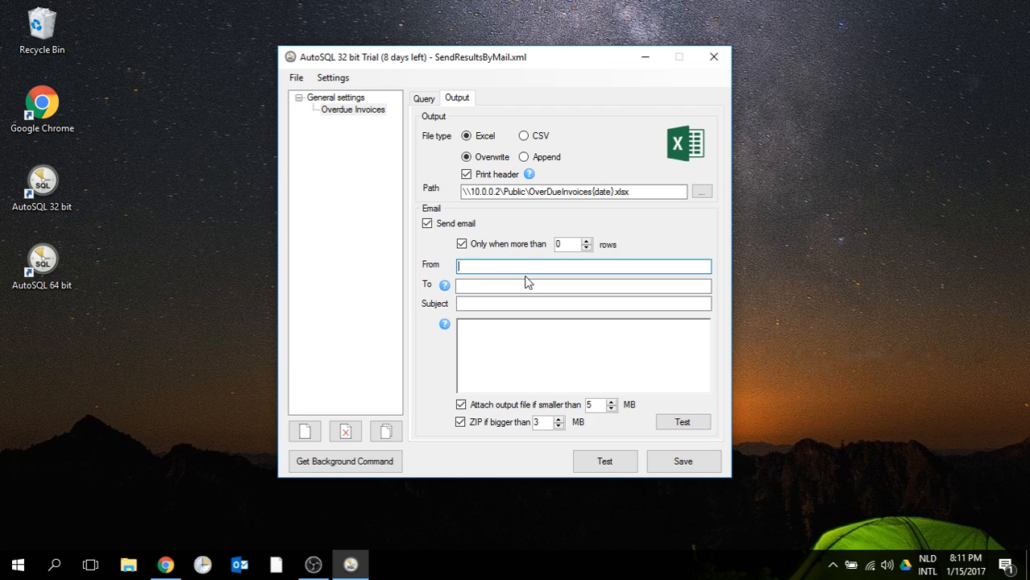
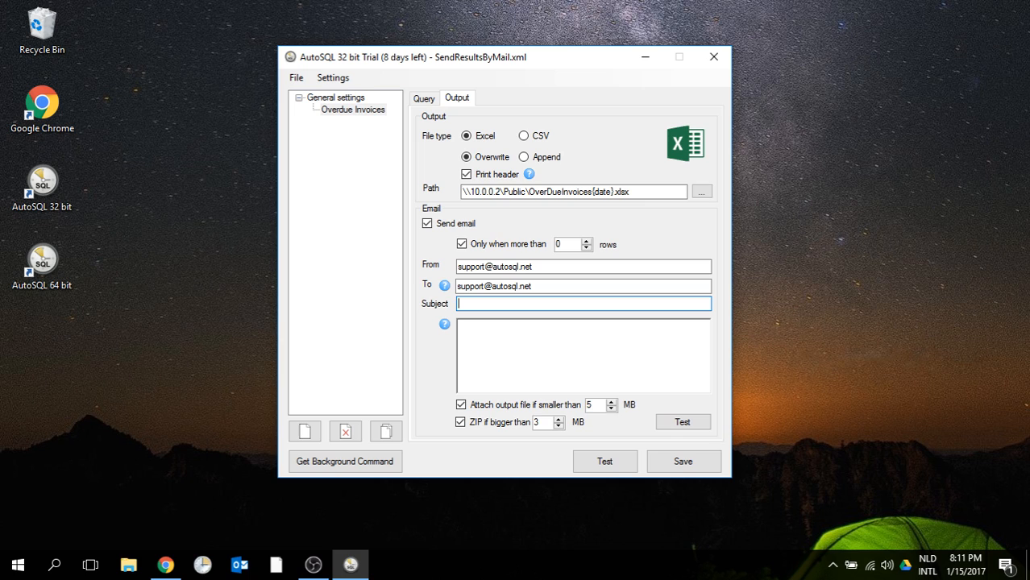
# Set subject 'Overdue invoices as of {date}: {rows} invoices' and start the body with 'Hi,'.
pyautogui.write('Overdue invoices as of')
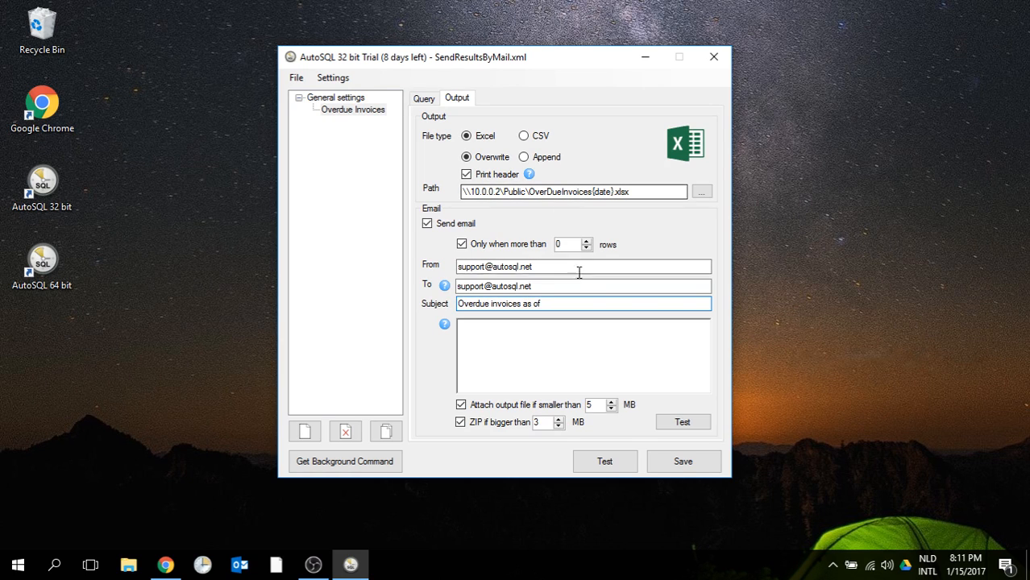
pyautogui.write('{date}:')
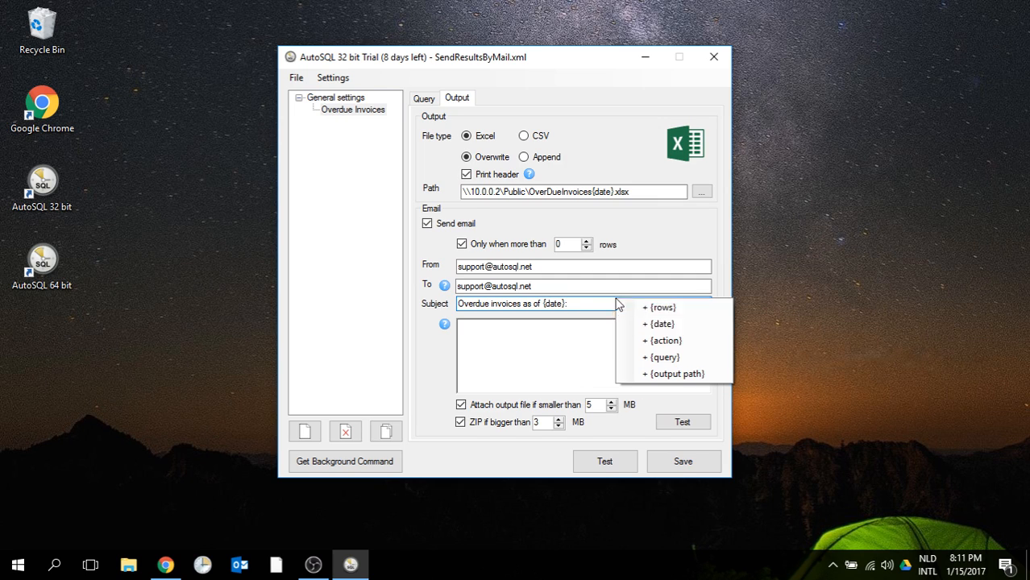
pyautogui.click(659, 307)
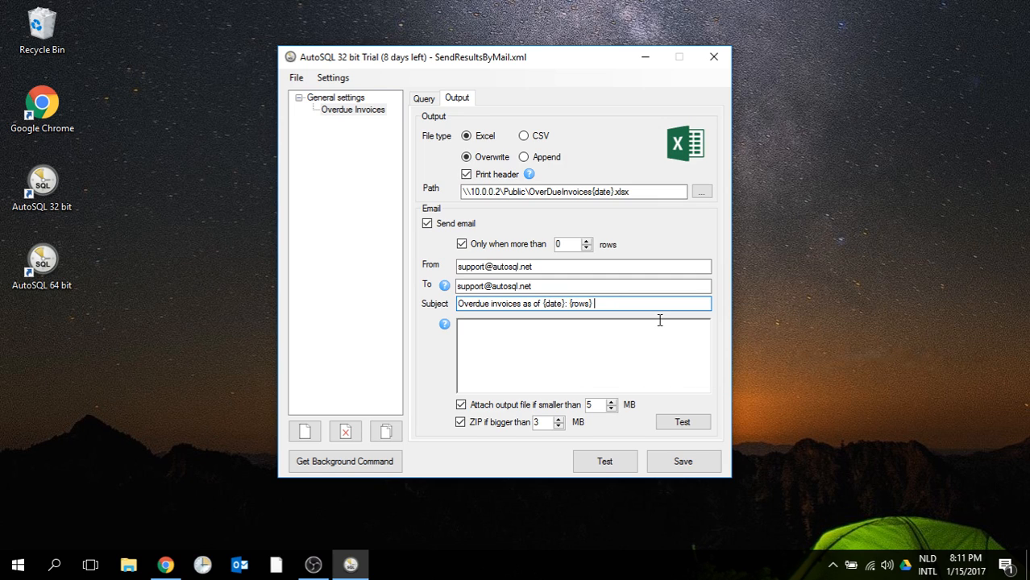
pyautogui.write('invoices')
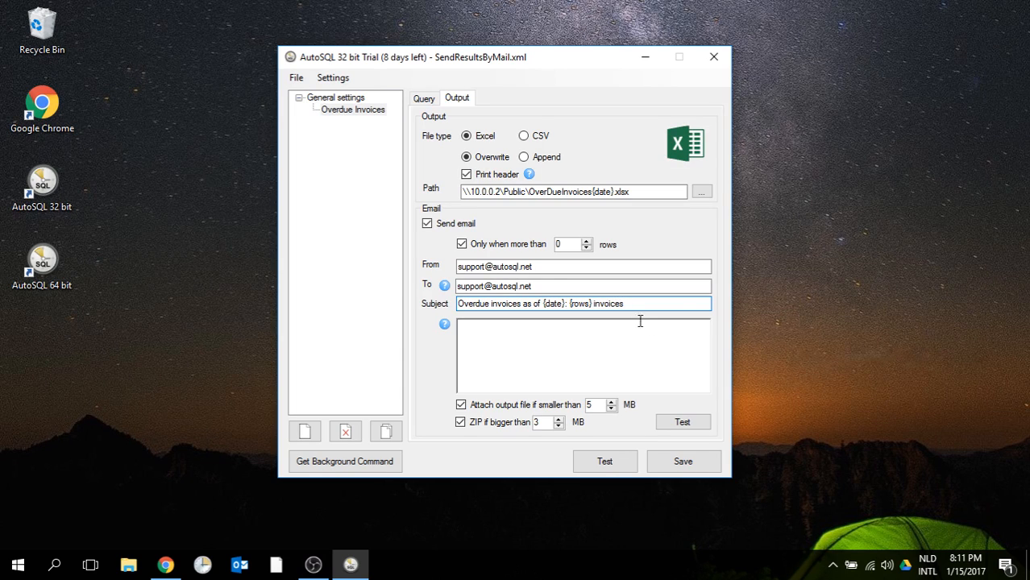
pyautogui.write('Hi,')
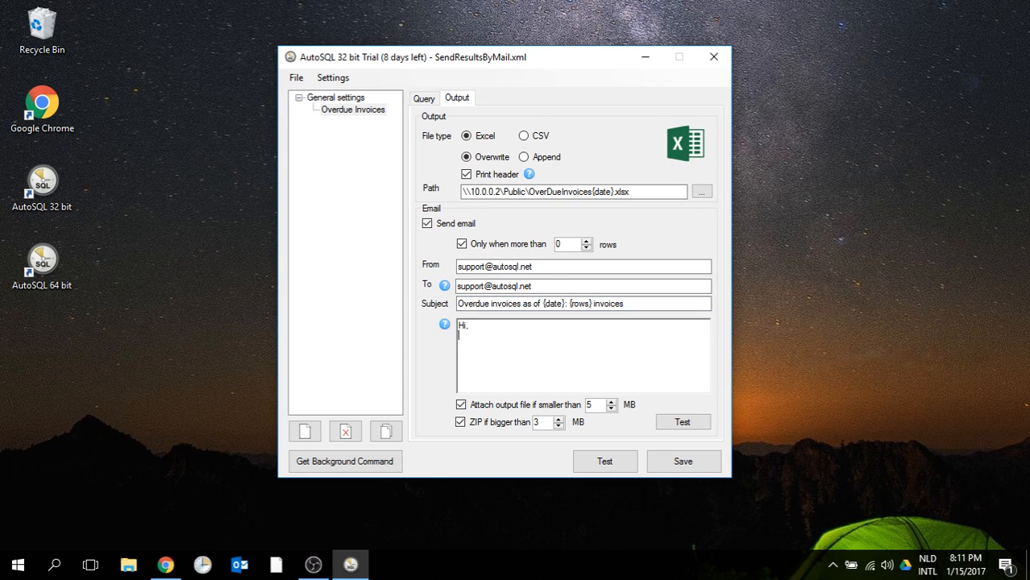
# Write 'Today we have {rows} invoices overdue.' and sign off 'Kind regards, Andrew'.
pyautogui.write('Today we have')
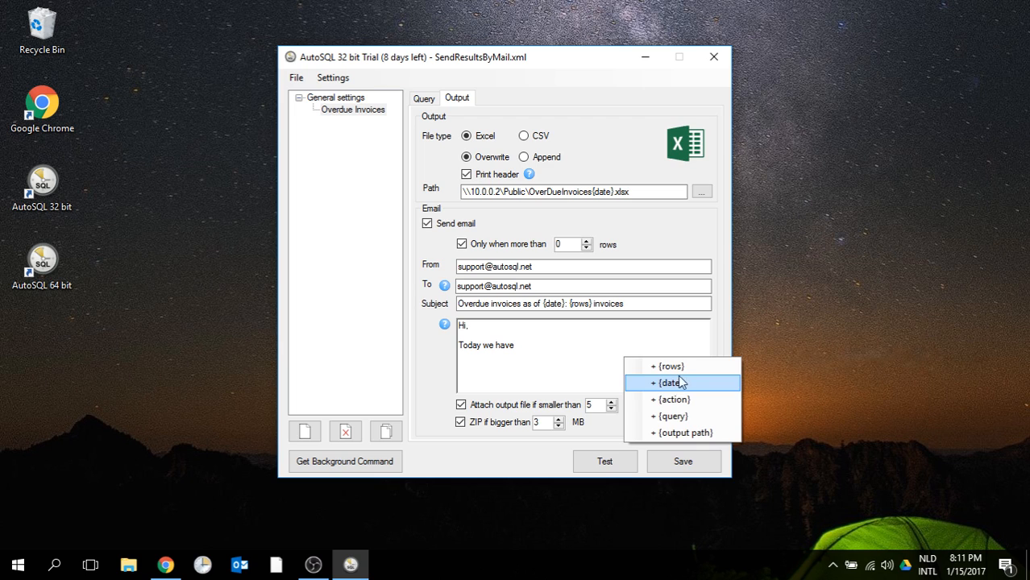
pyautogui.click(670, 366)
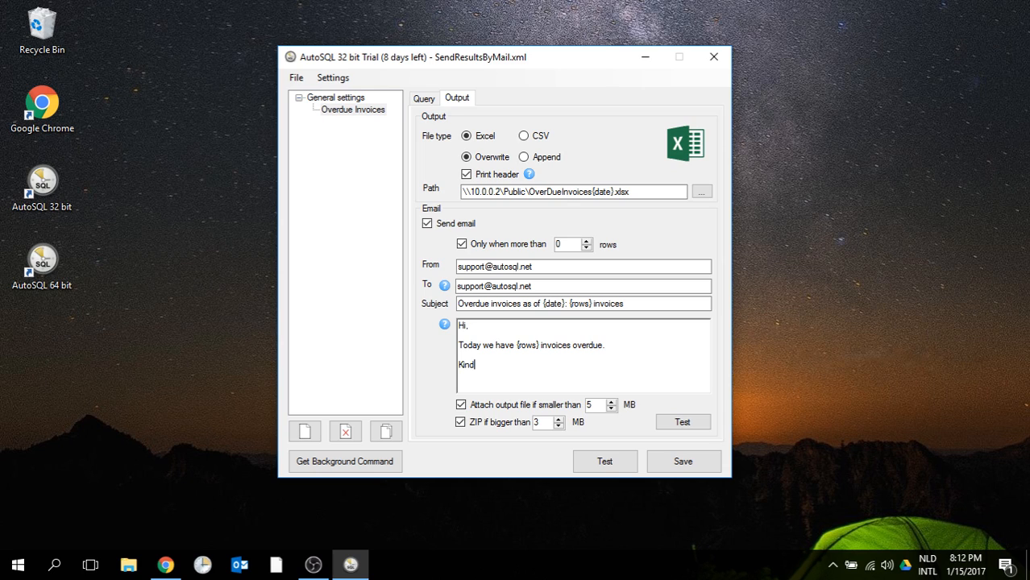
pyautogui.write('regards,')
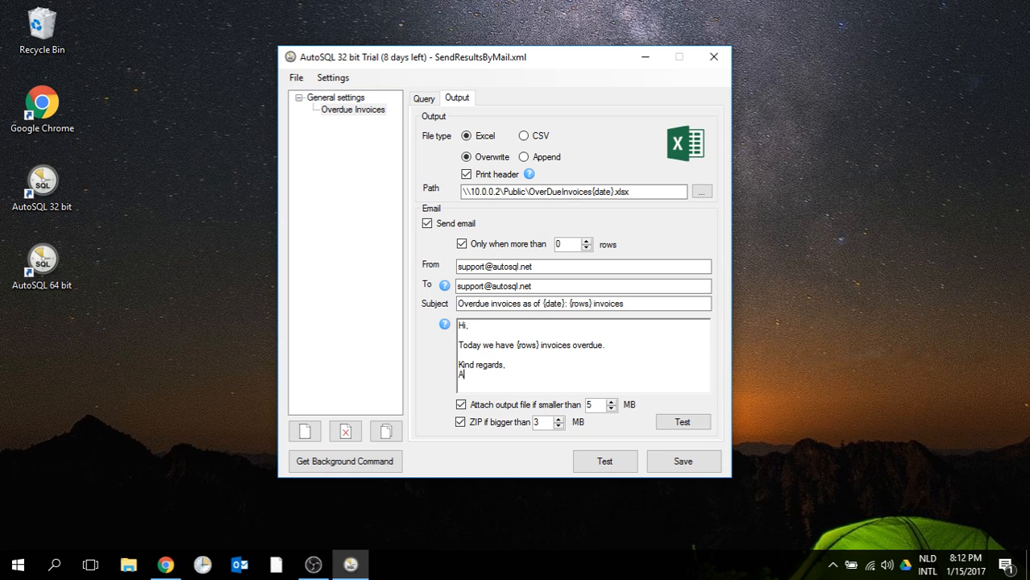
pyautogui.write('ndrew')
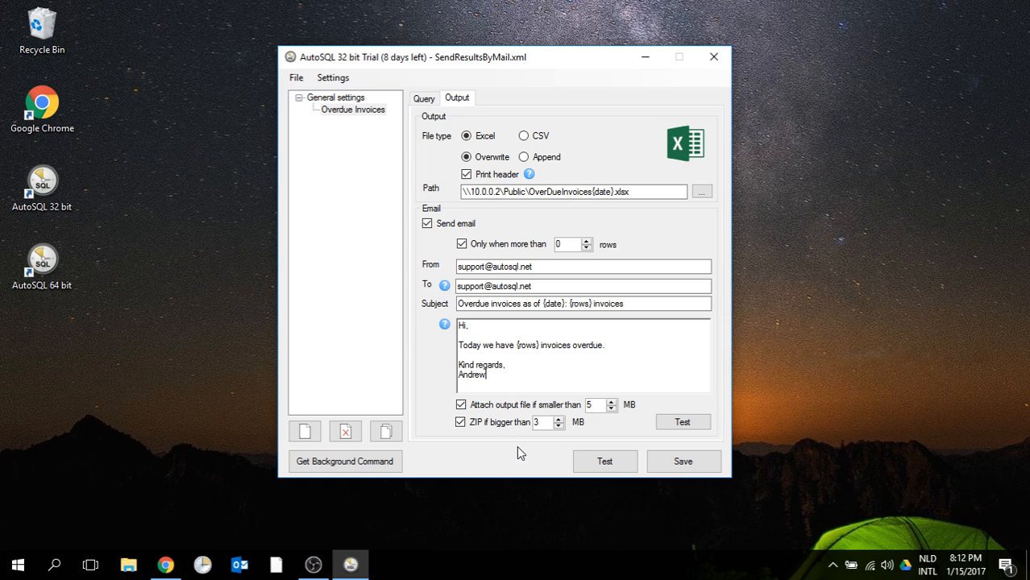
pyautogui.moveTo(545, 466)
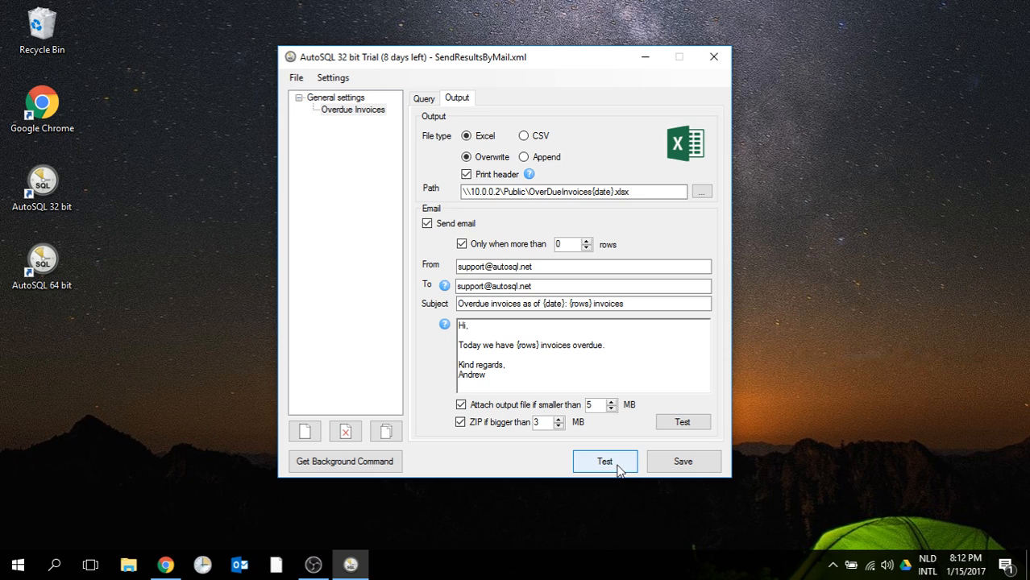
# Run a test of the email action and dismiss the successful result.
pyautogui.click(605, 461)
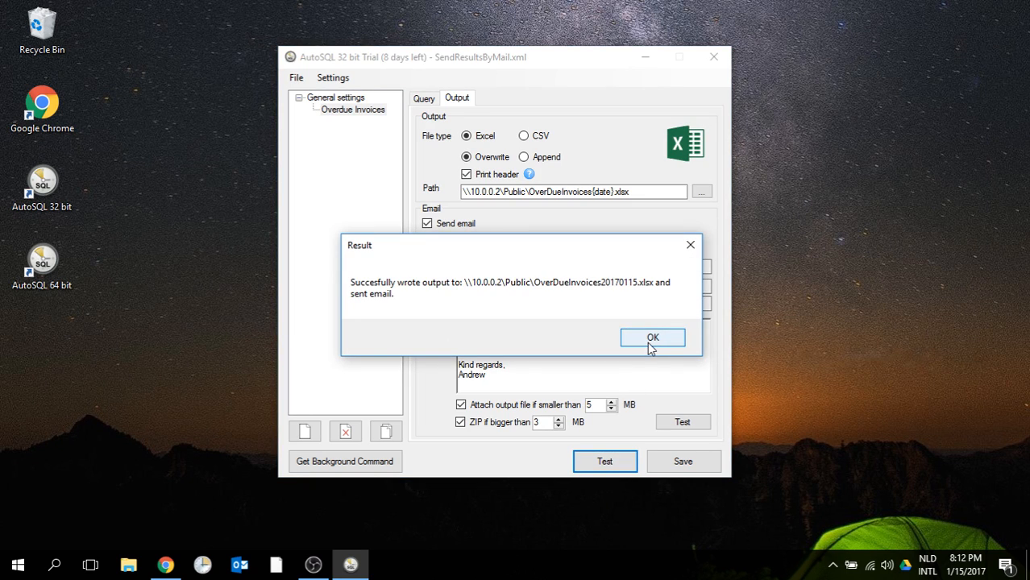
pyautogui.click(653, 337)
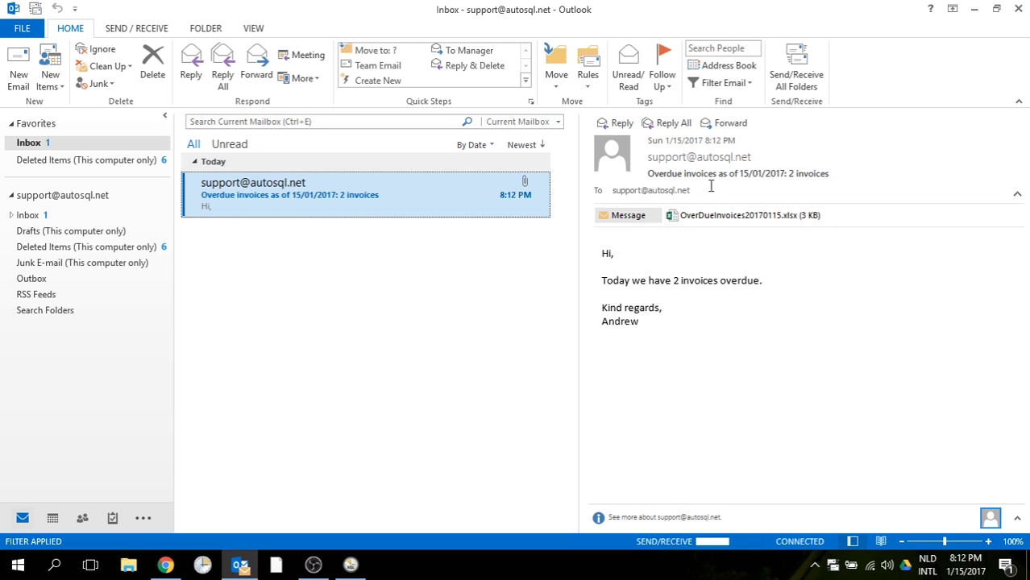
# Read the 'Overdue invoices' email in Outlook reporting 2 invoices with the attachment.
pyautogui.click(740, 215)
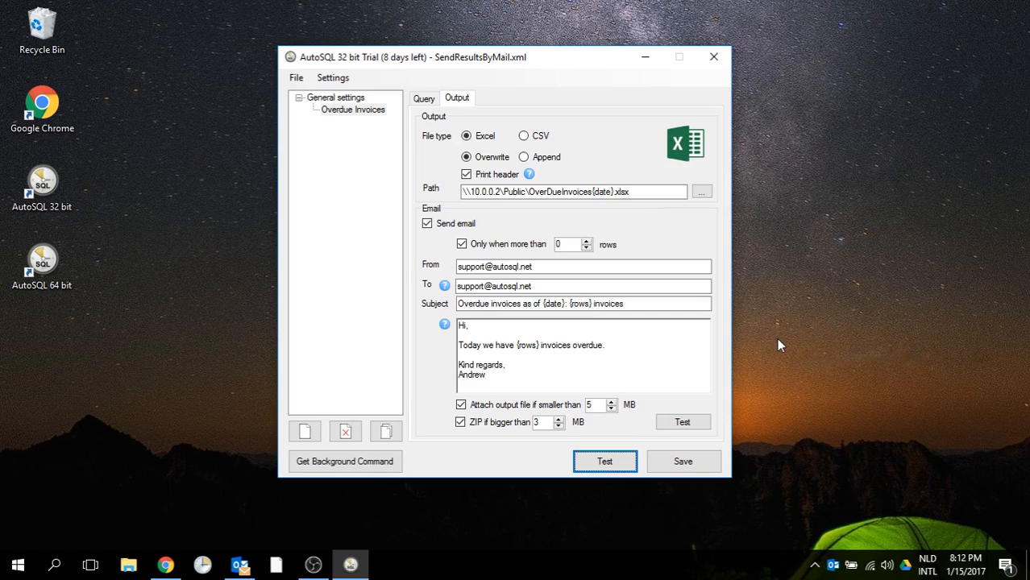
pyautogui.moveTo(183, 333)
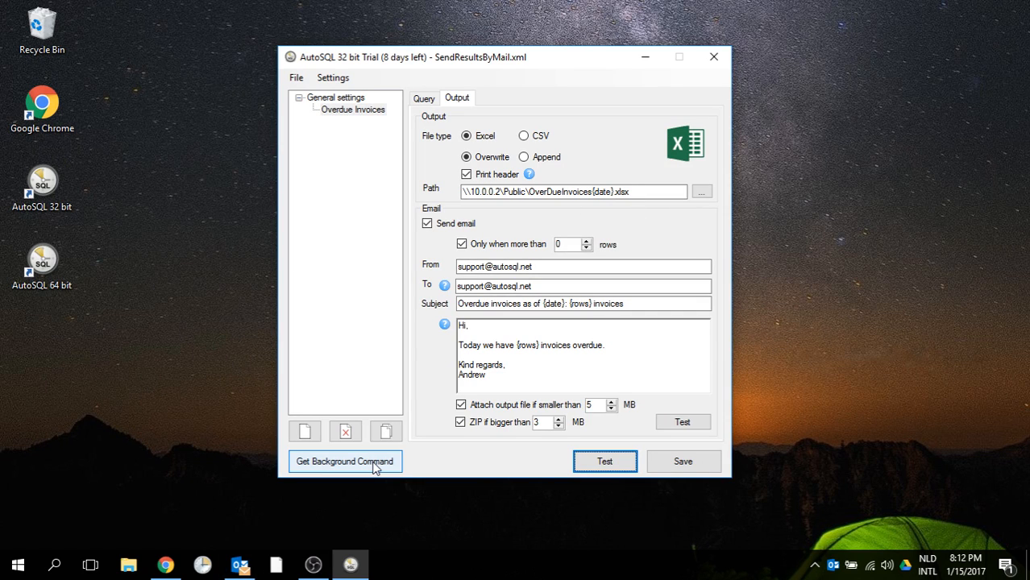
# Copy the action's background command line and dismiss the confirmation.
pyautogui.click(345, 461)
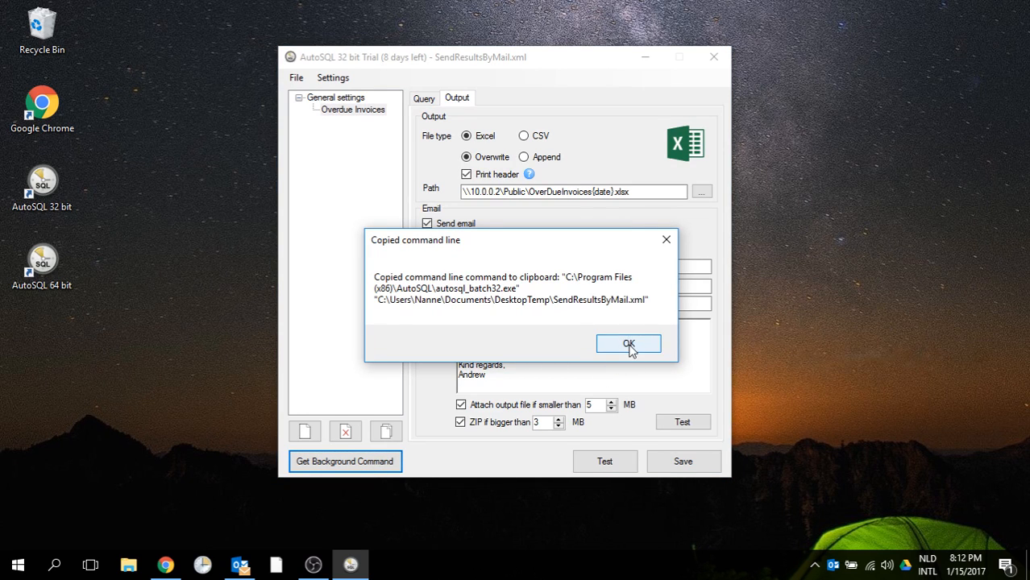
pyautogui.click(628, 344)
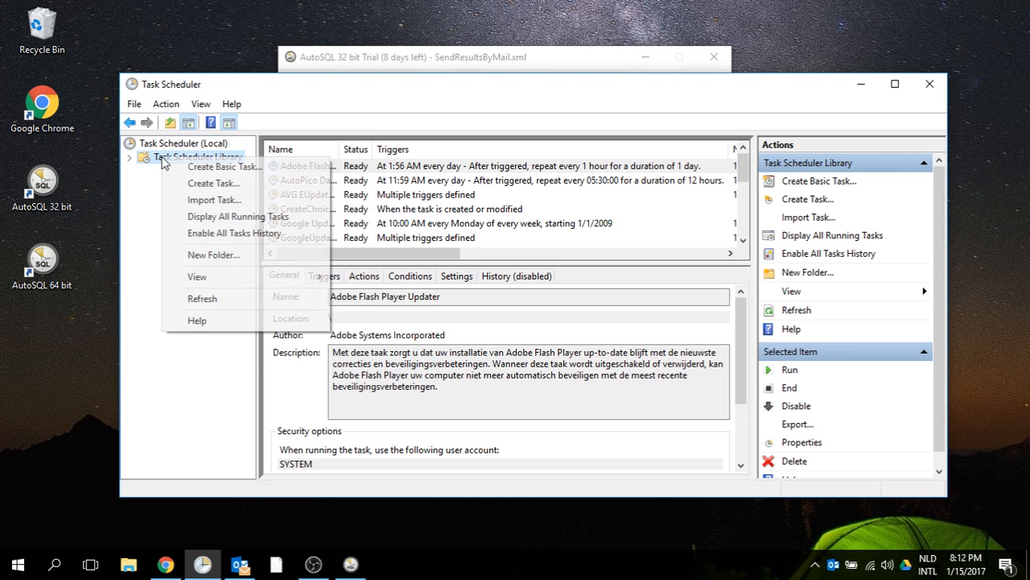
# Create a task whose action runs the AutoSQL batch program on SendResultsByMail.xml.
pyautogui.click(214, 183)
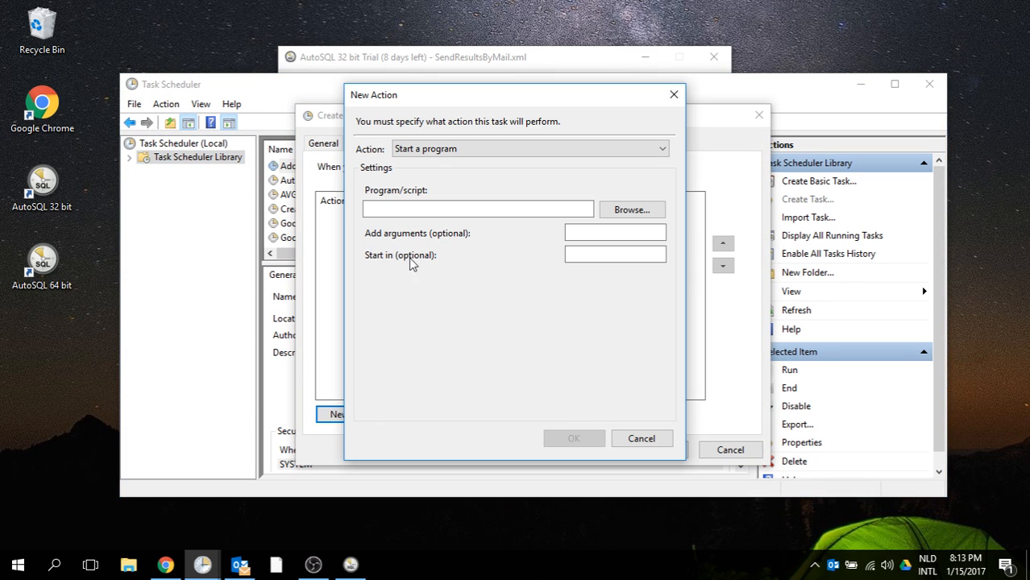
pyautogui.write('anne\\Documents\\DesktopTemp\\SendResultsByMail.xml"')
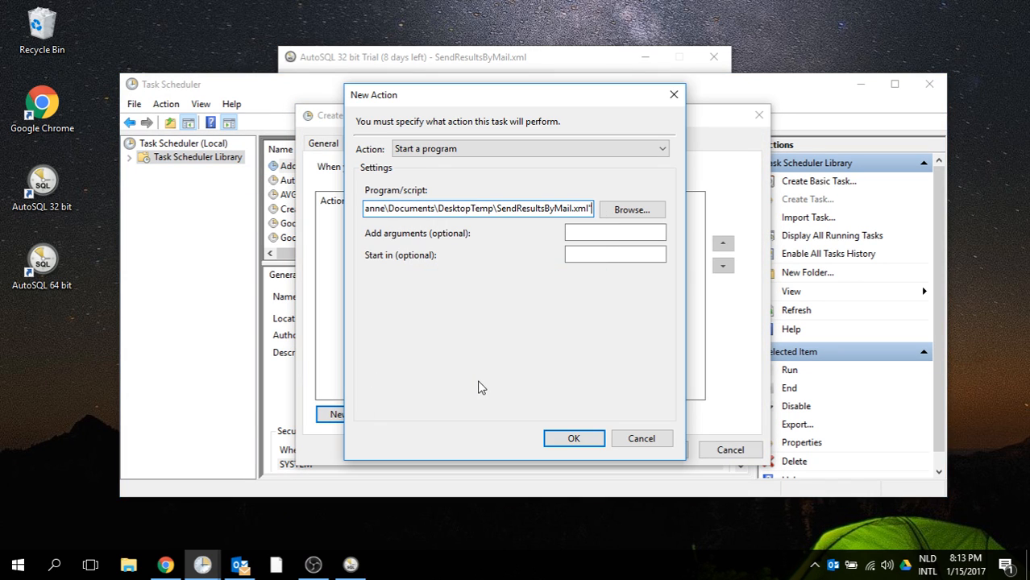
pyautogui.click(574, 438)
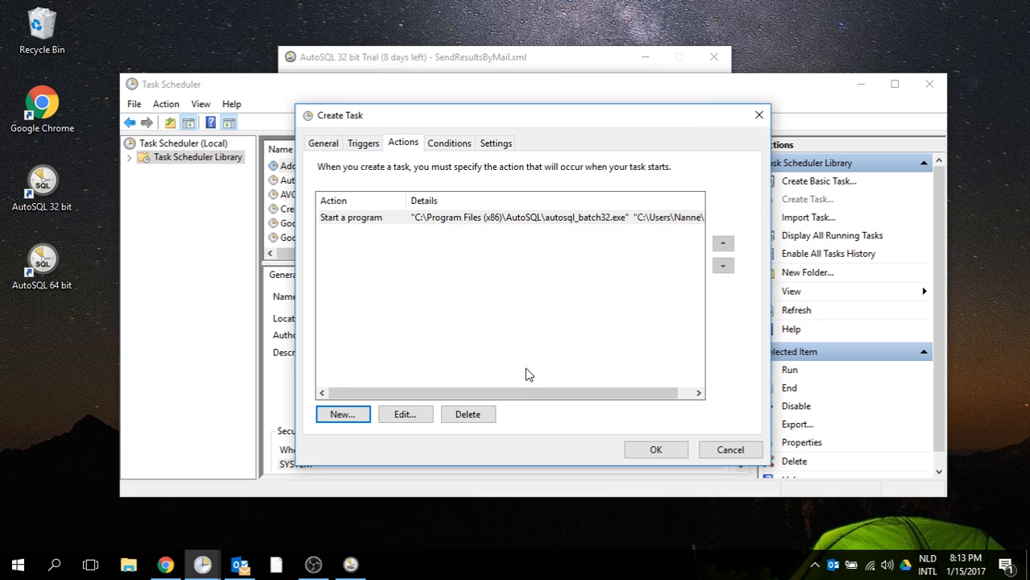
pyautogui.moveTo(545, 348)
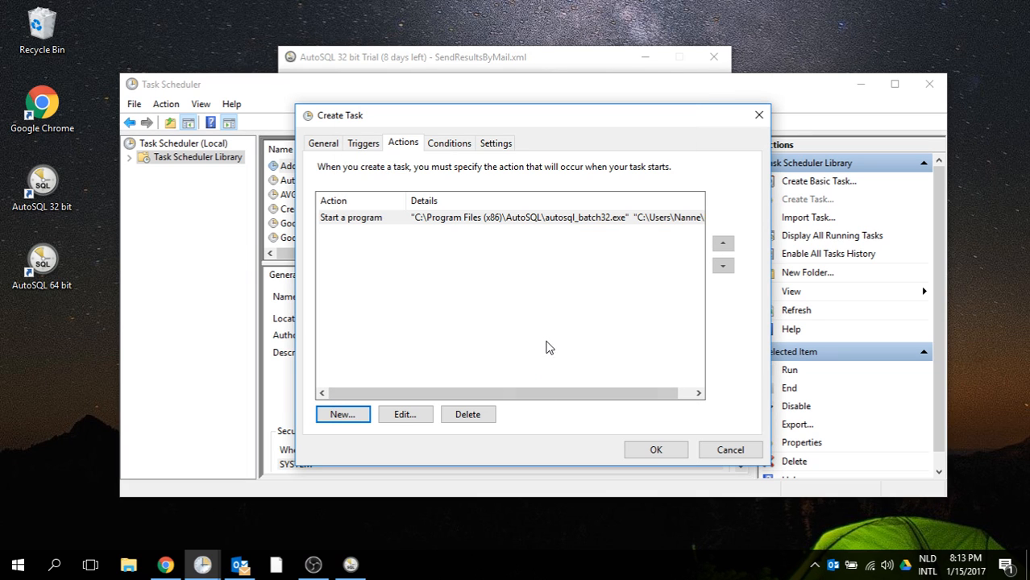
pyautogui.moveTo(350, 145)
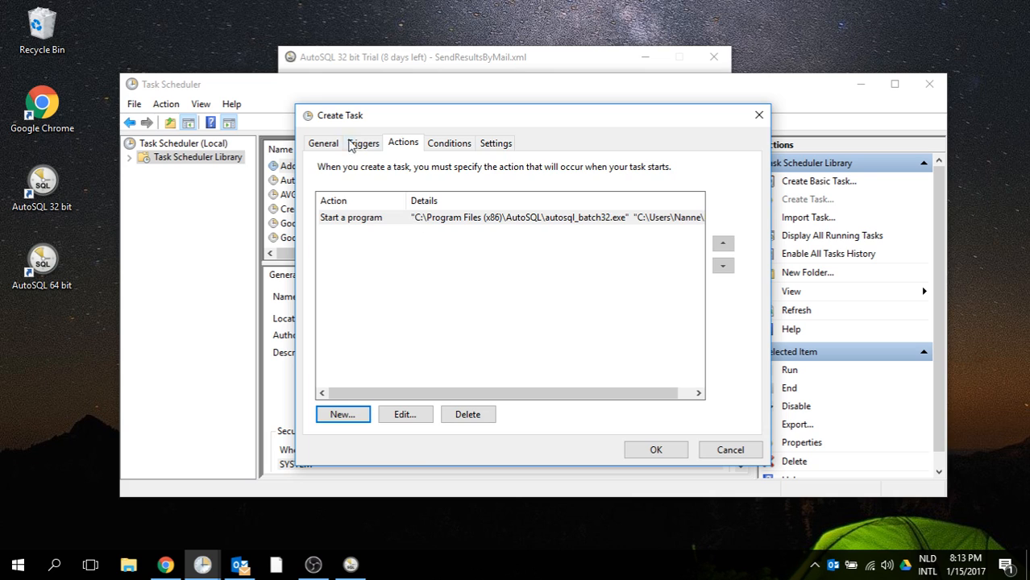
# Add a daily trigger with the start time switched to 8:13 AM.
pyautogui.click(363, 142)
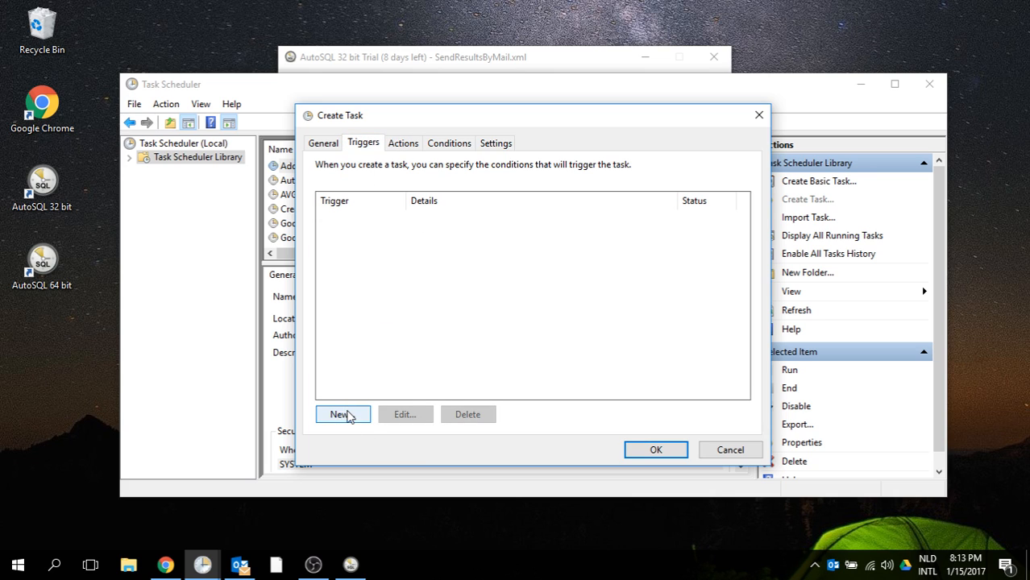
pyautogui.click(339, 415)
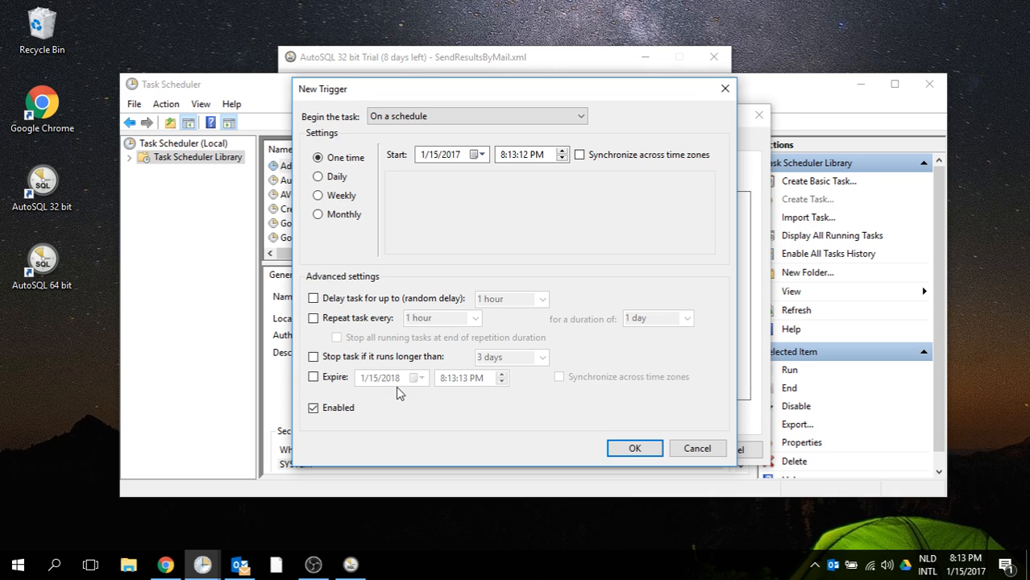
pyautogui.click(318, 176)
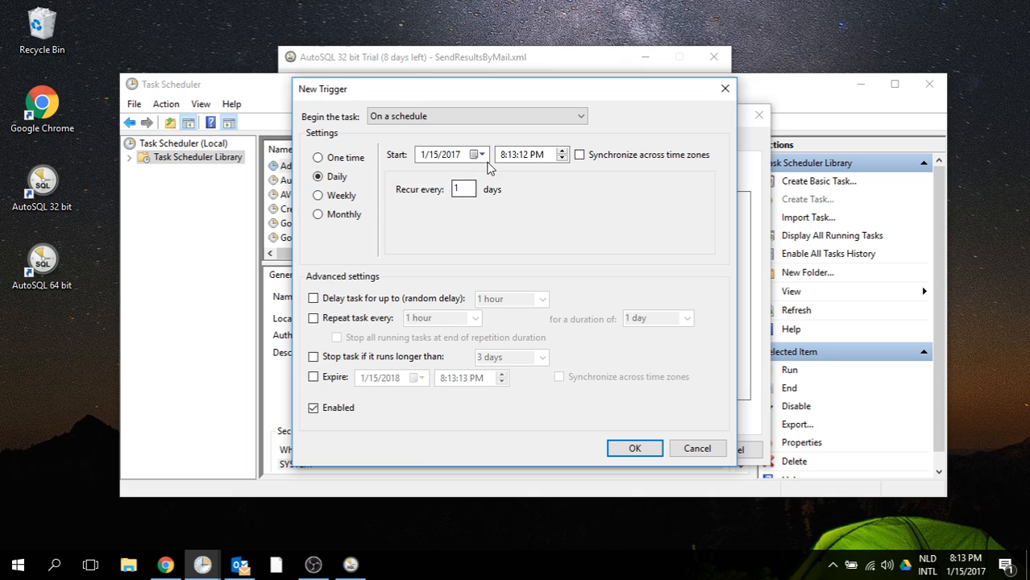
pyautogui.click(537, 154)
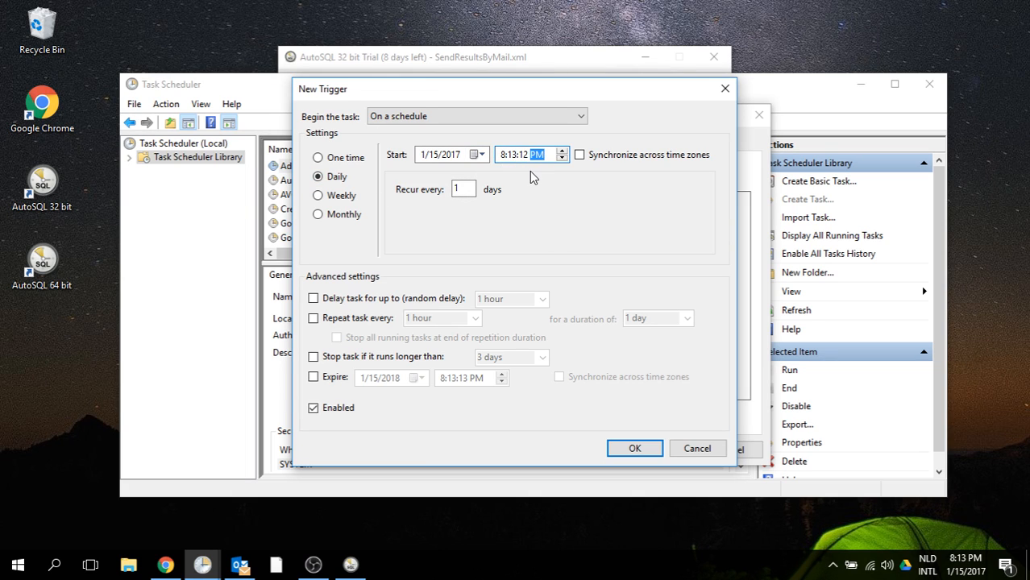
pyautogui.click(562, 158)
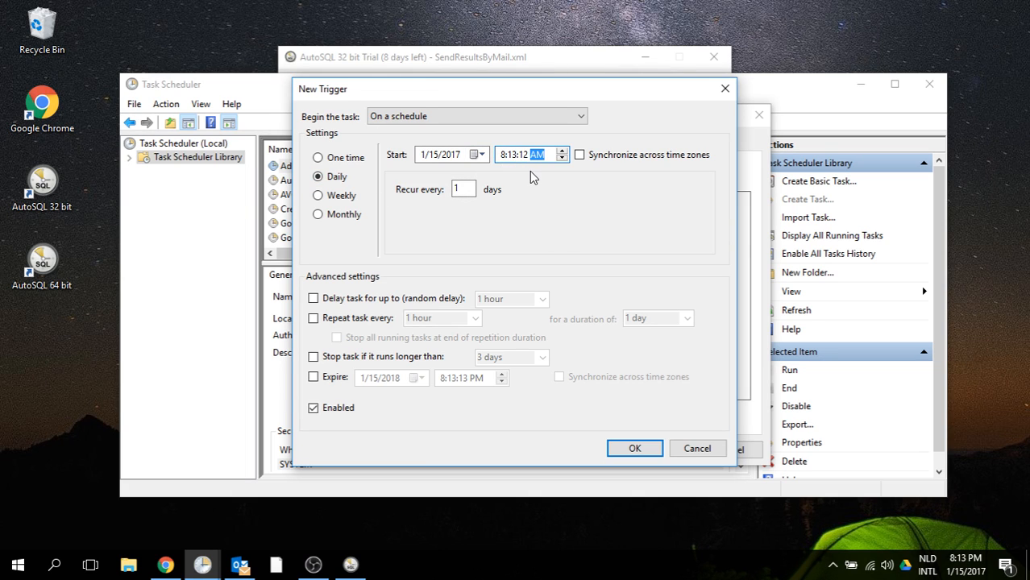